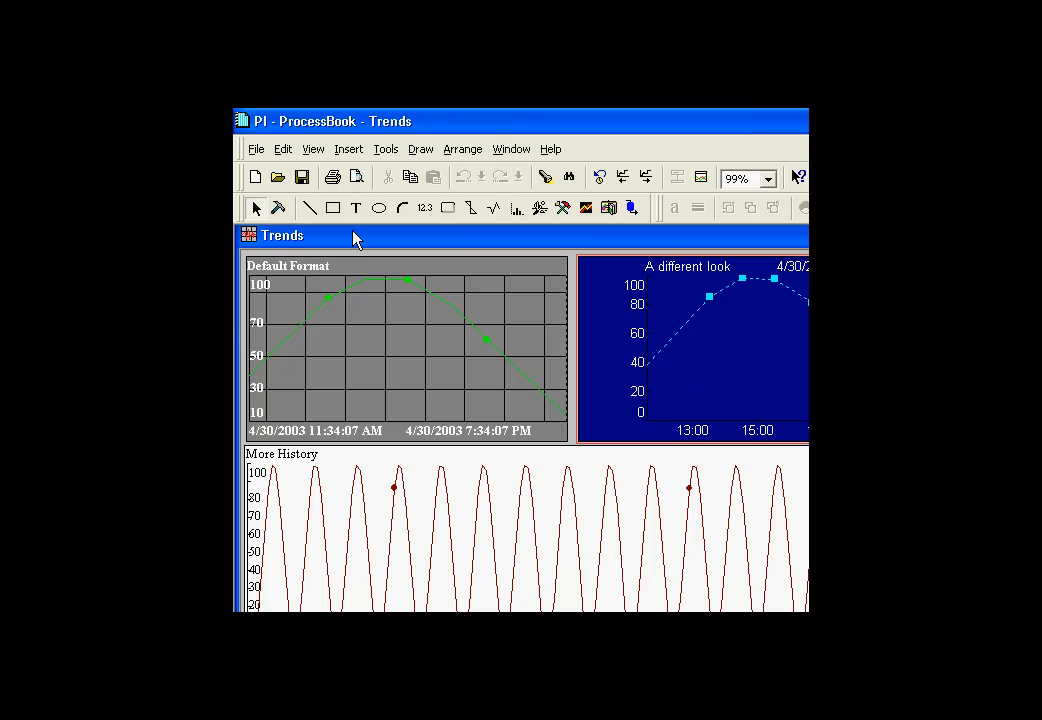
mouse_move(455, 243)
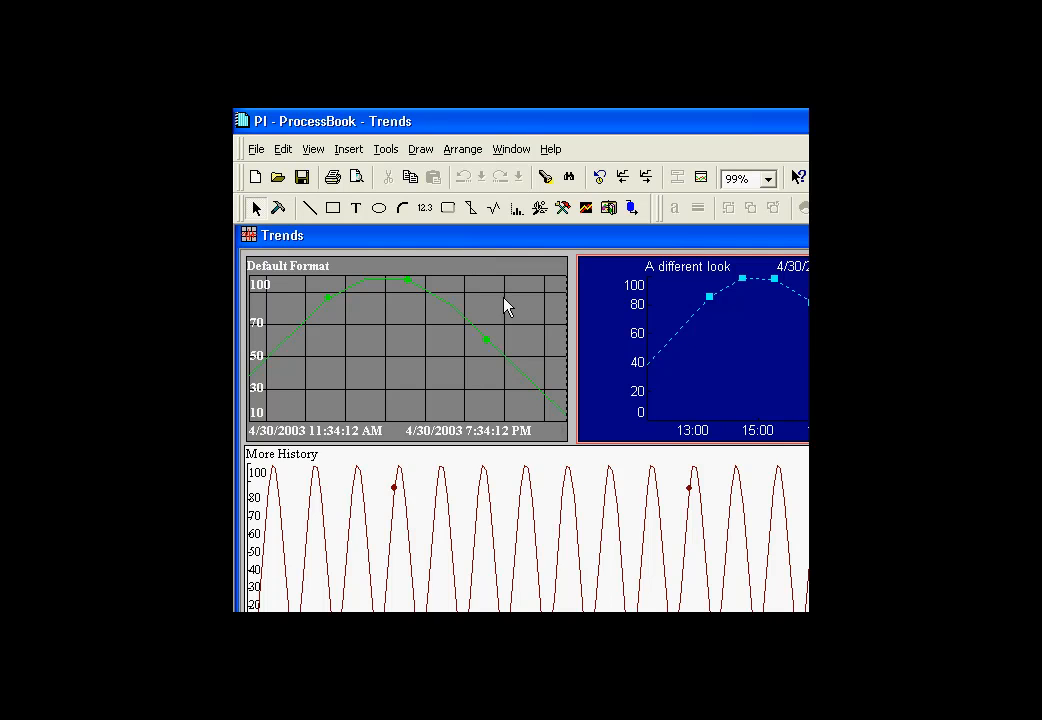
mouse_move(492, 317)
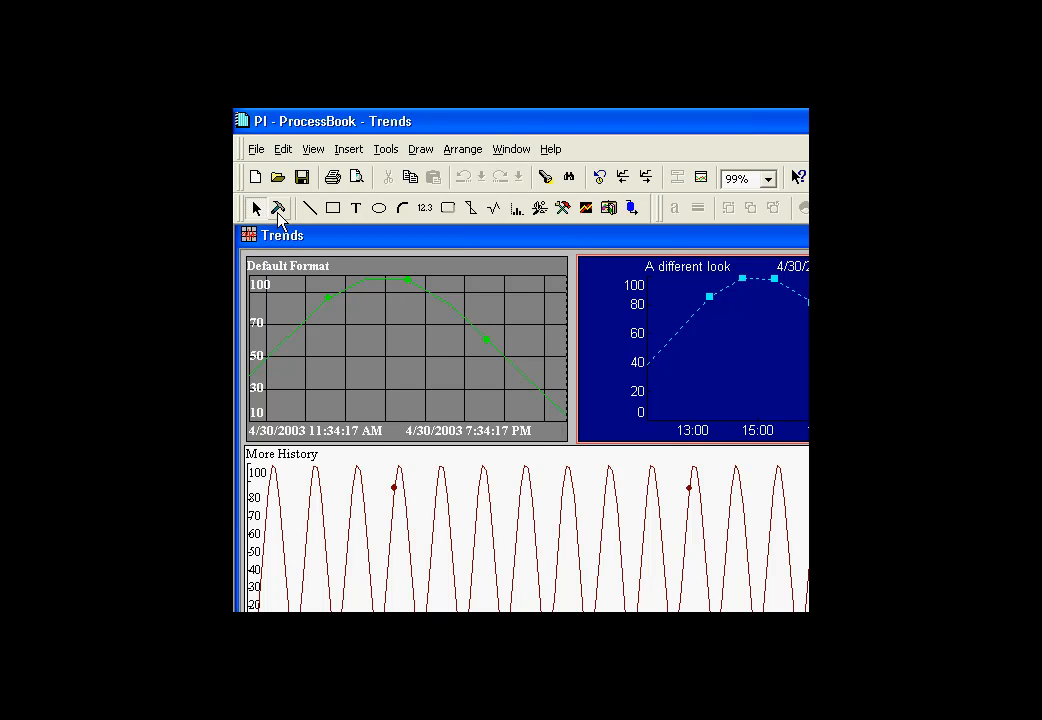
mouse_move(464, 305)
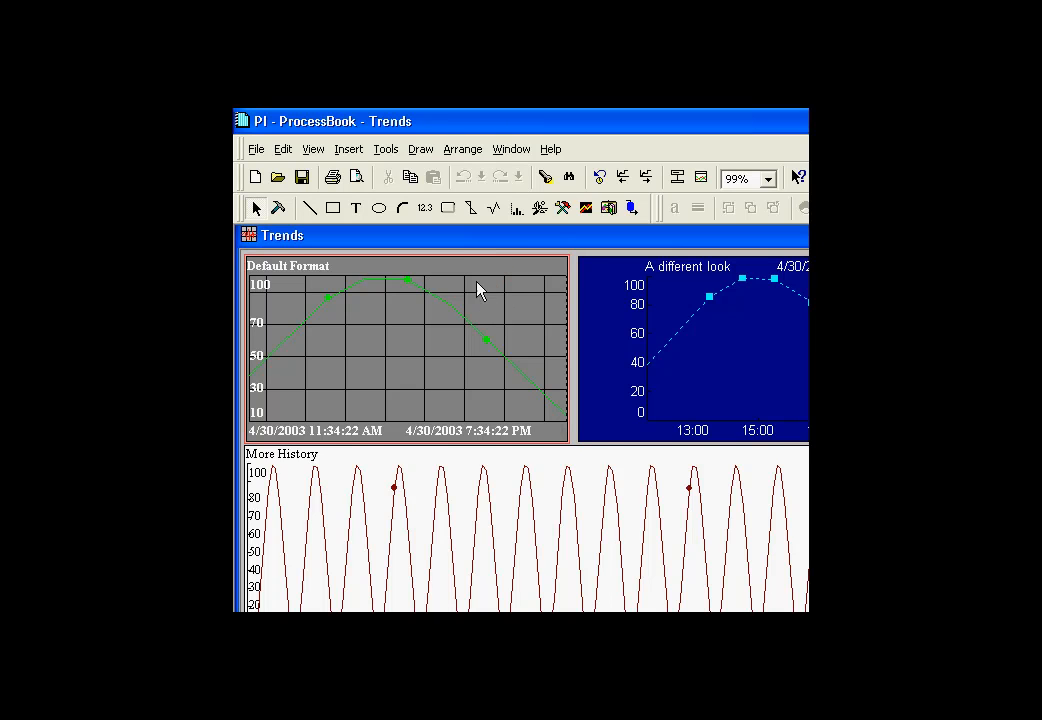
mouse_move(560, 278)
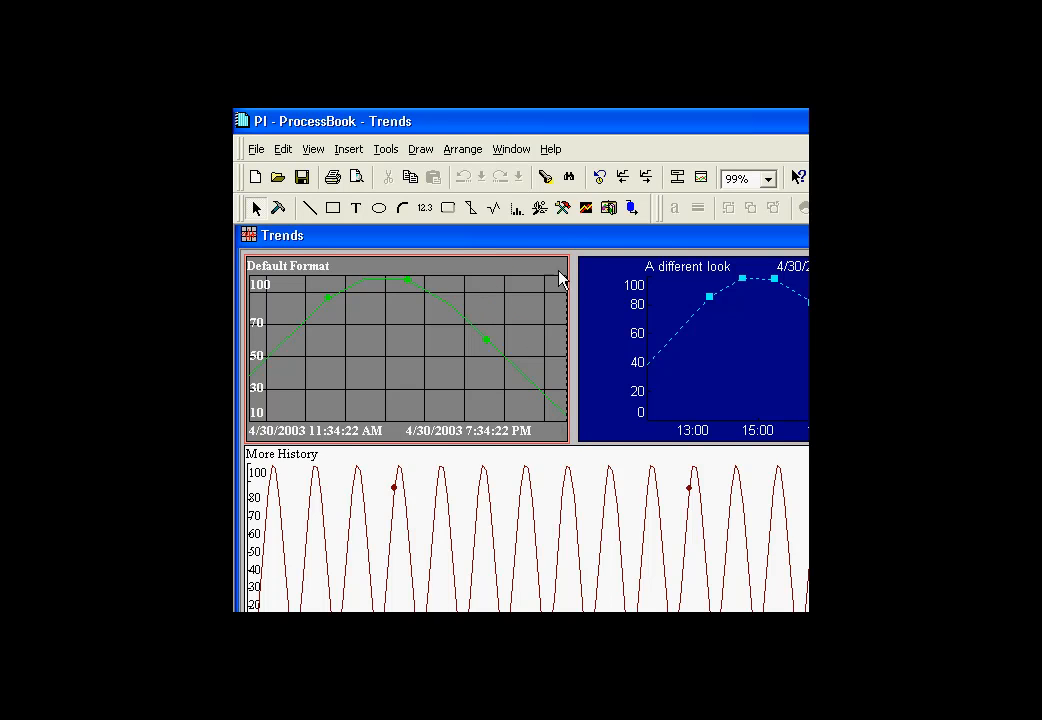
mouse_move(625, 195)
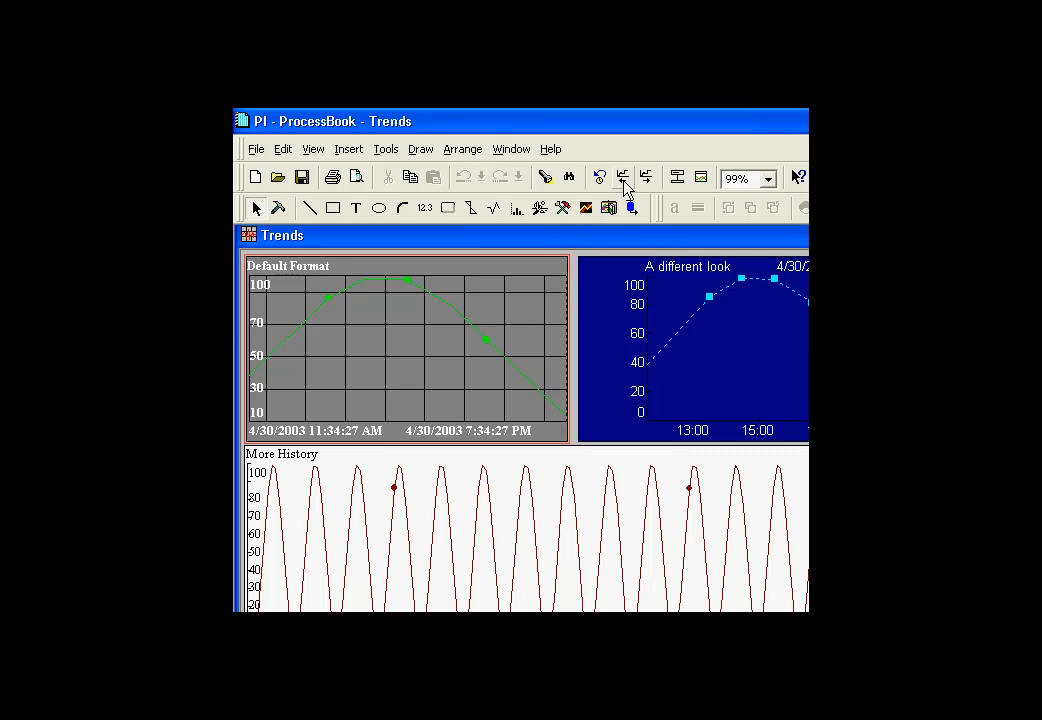
Shift the Default Format trend back three spans to 4/29/2003 11:34 AM–7:34 PM.
left_click(622, 177)
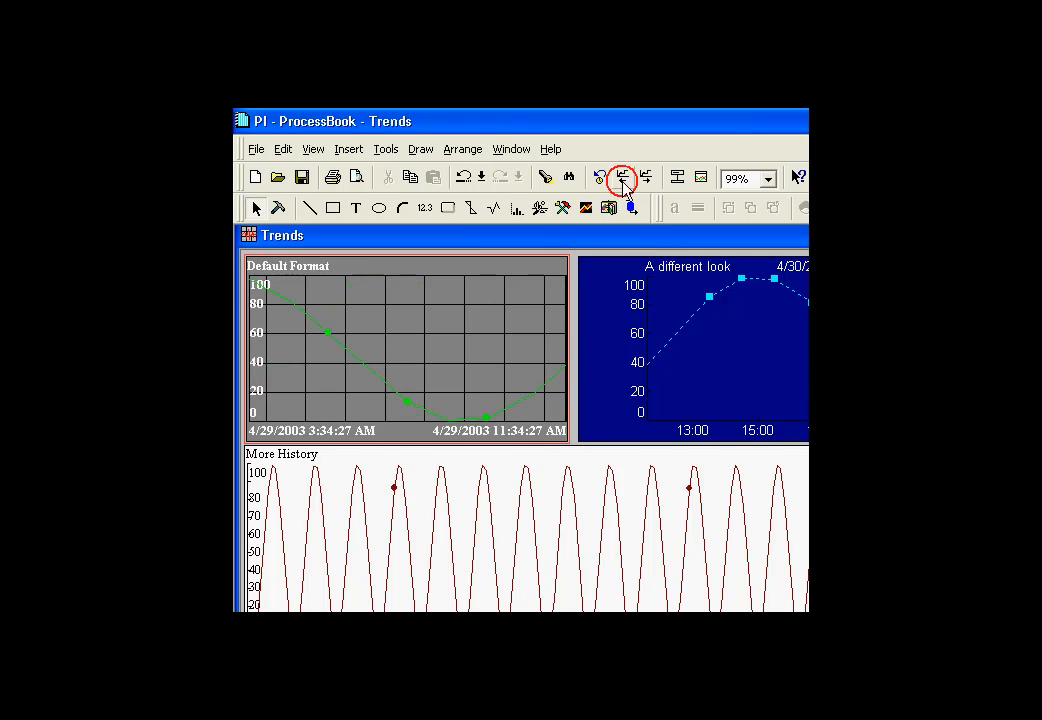
left_click(621, 177)
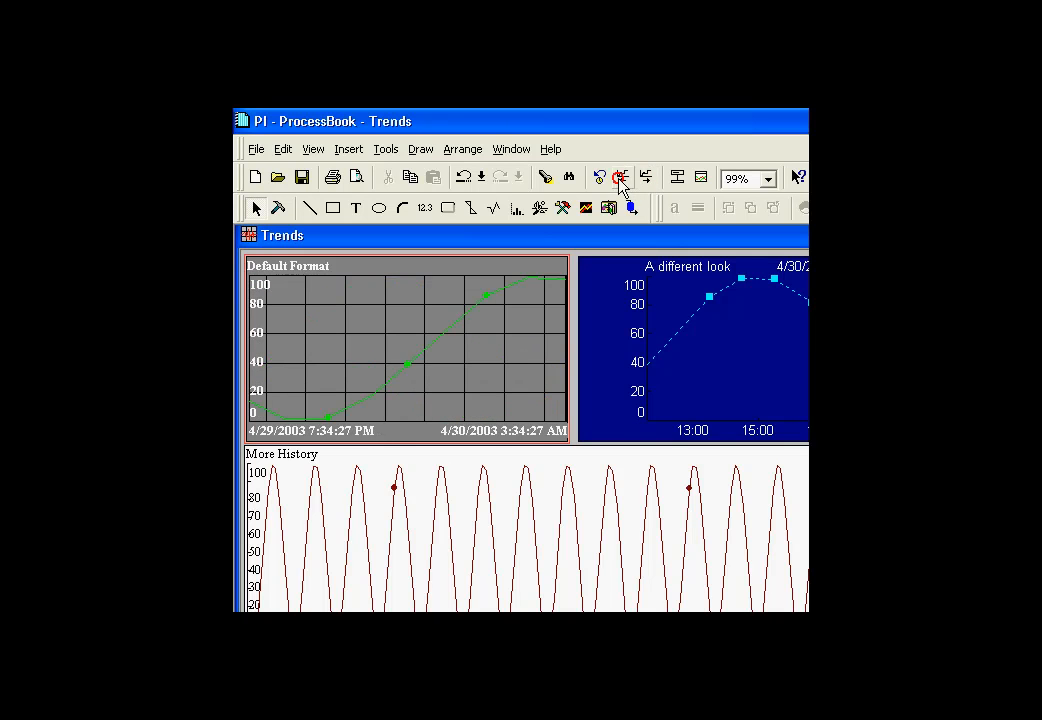
left_click(621, 177)
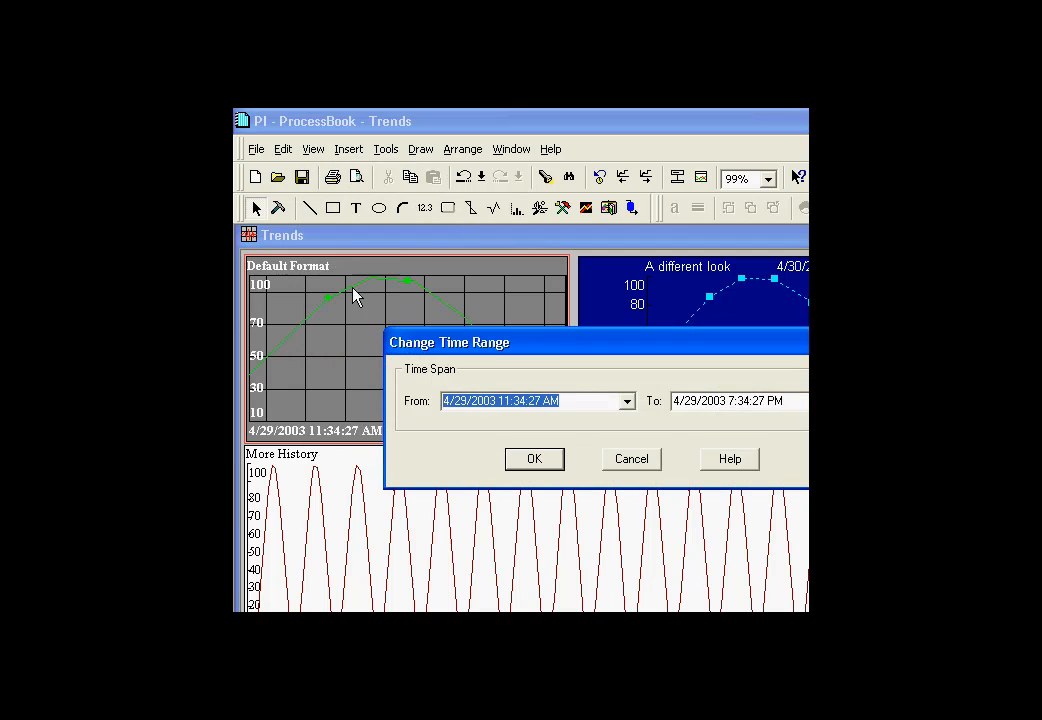
Set the trend's time range from *-7 Day to *, a 7-day span ending 4/30/2003.
left_click(625, 401)
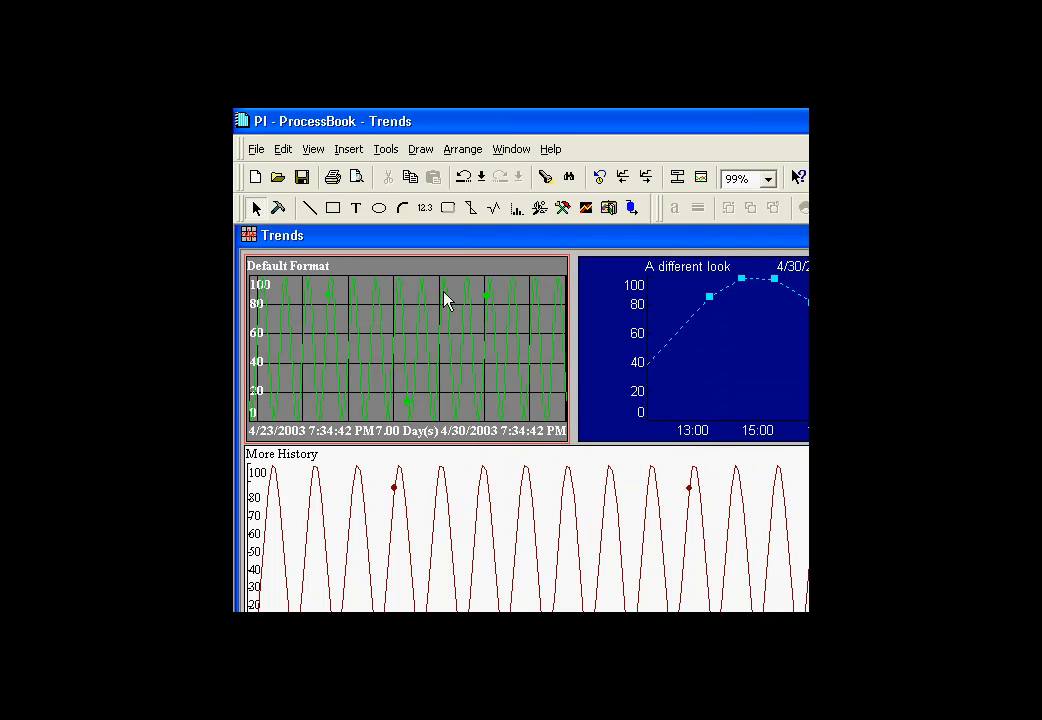
mouse_move(406, 243)
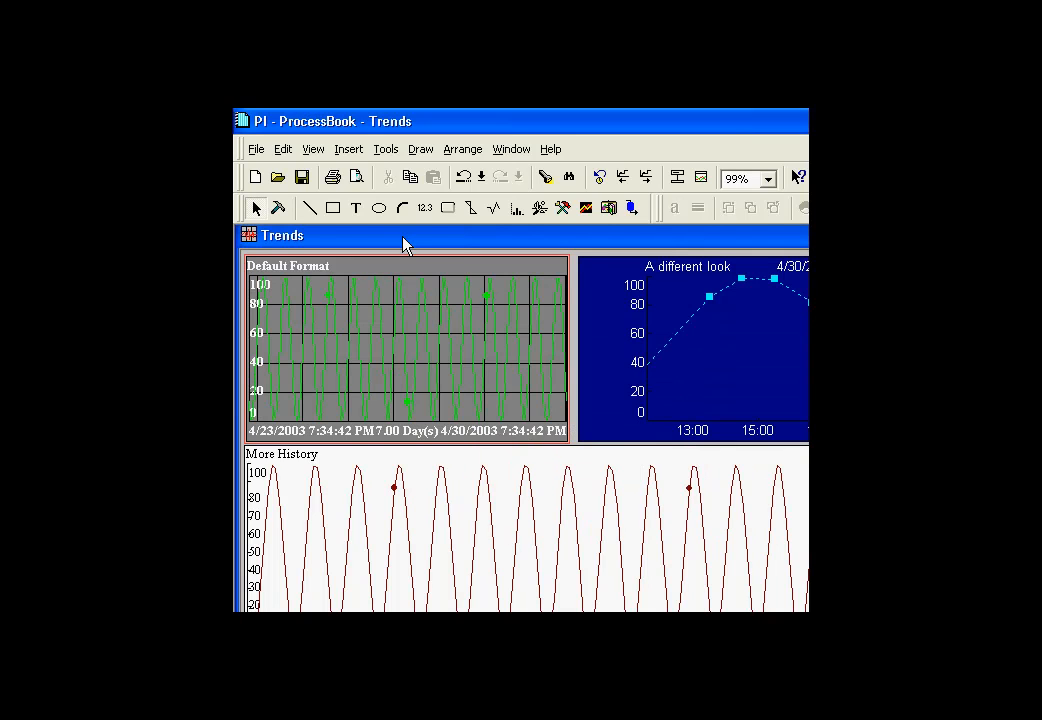
mouse_move(554, 262)
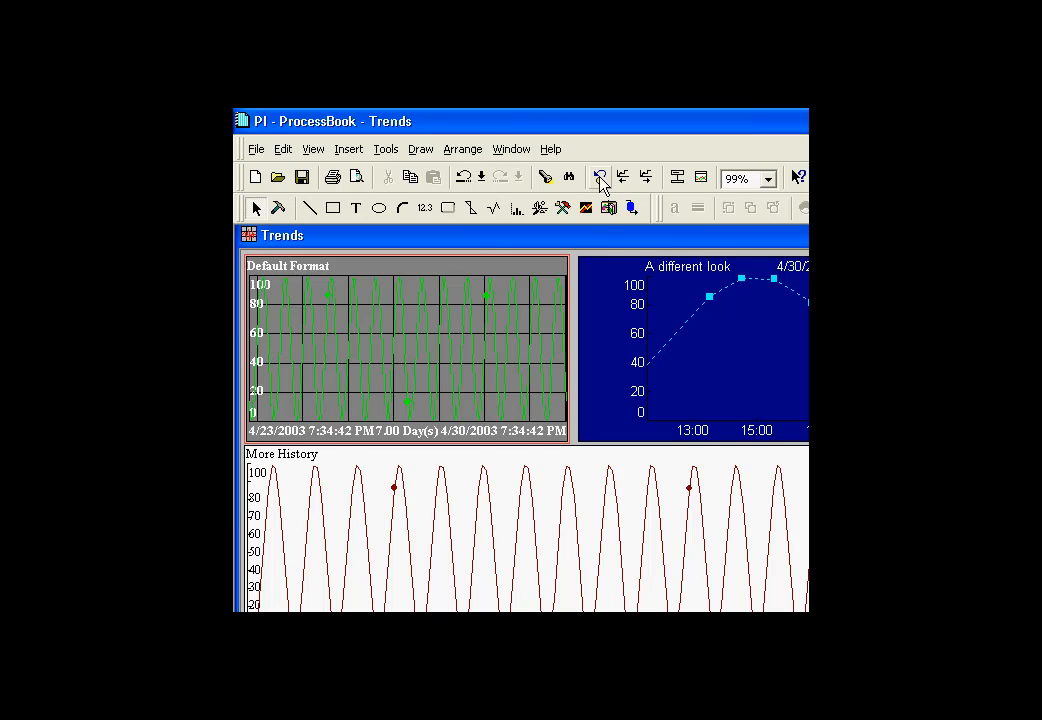
mouse_move(600, 177)
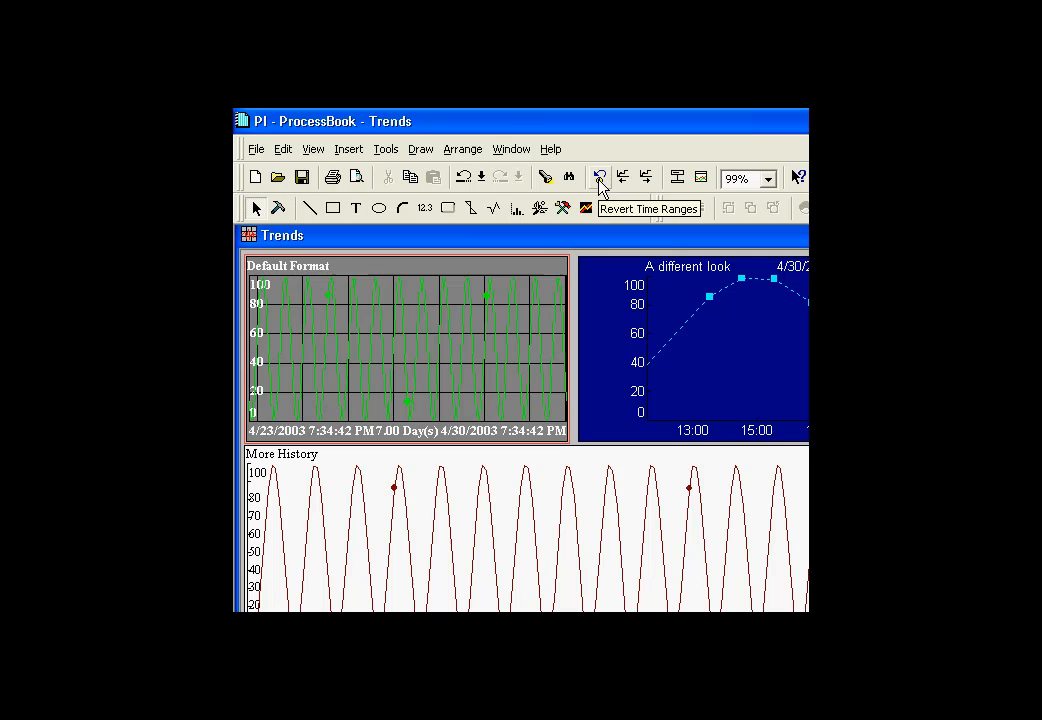
Revert the trend to its eight-hour span, 4/30/2003 11:34 AM to 7:34 PM.
left_click(600, 177)
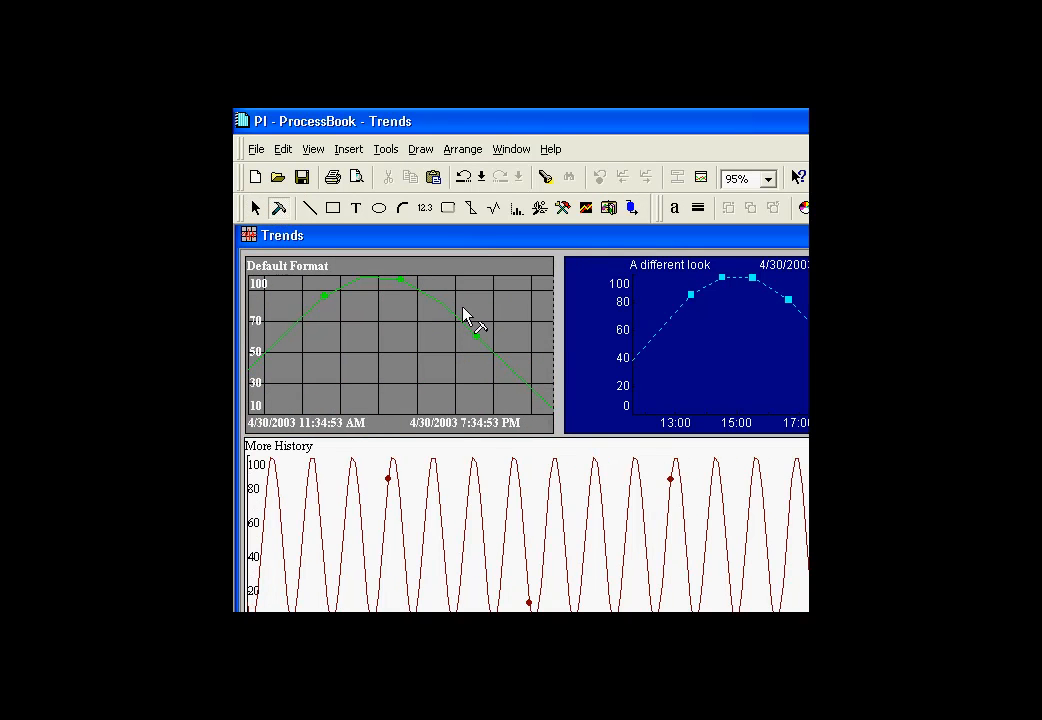
mouse_move(417, 347)
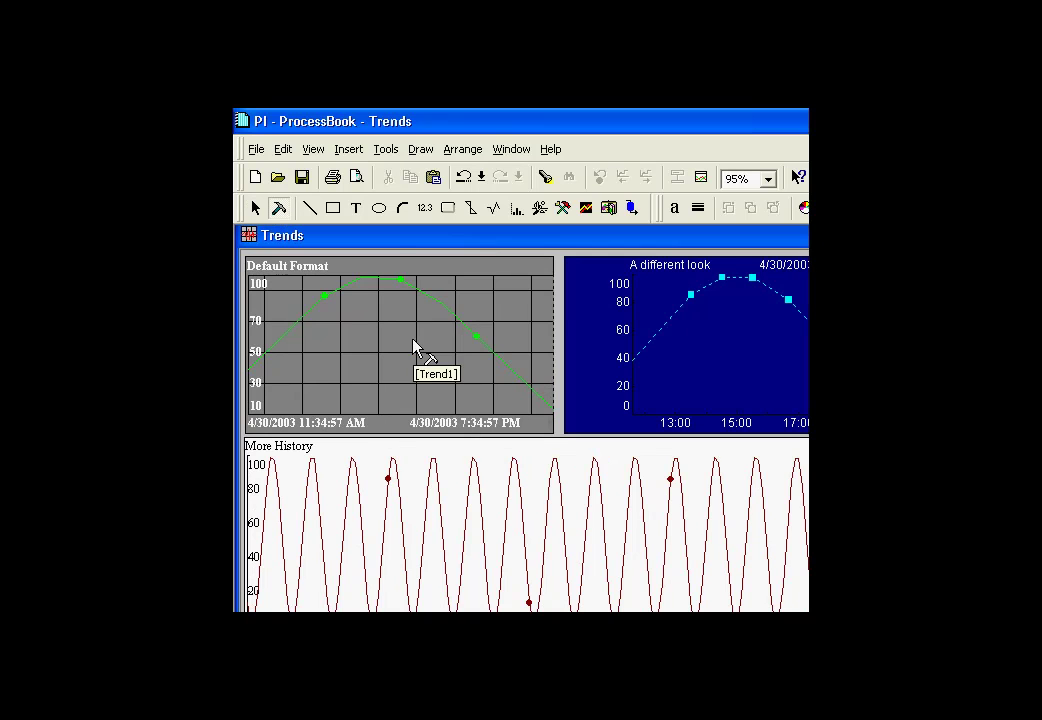
Change the trend's Plot Time Start to a one-day offset in Define Trend.
double_click(415, 350)
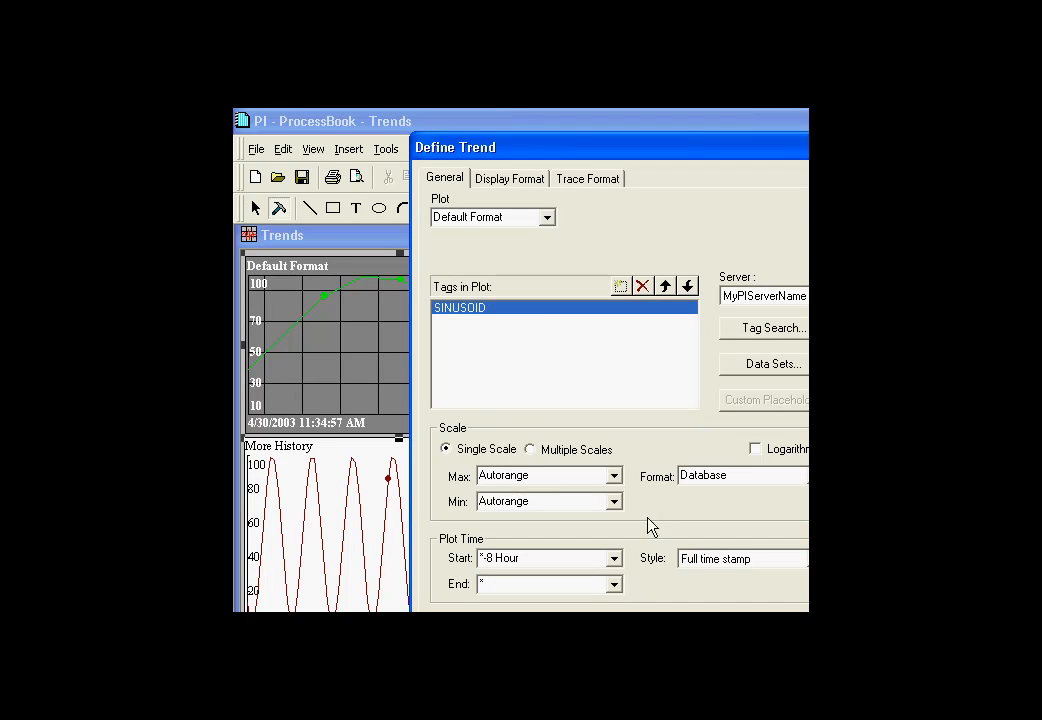
left_click(614, 558)
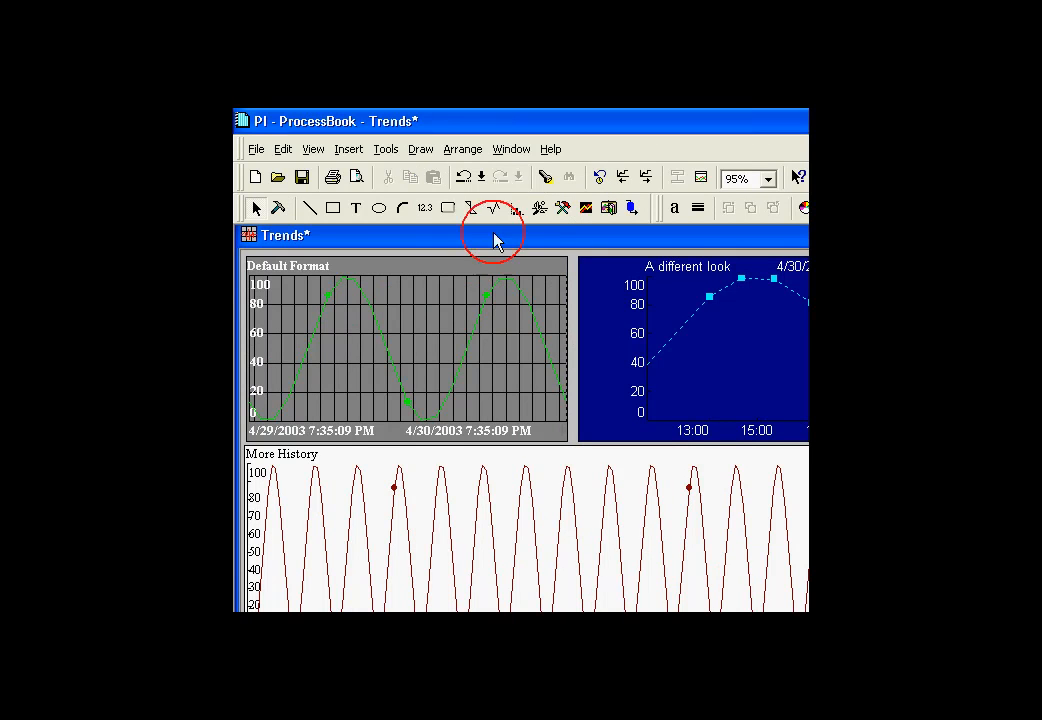
Review the *-7 Day time range setting and cancel without applying it.
left_click(313, 148)
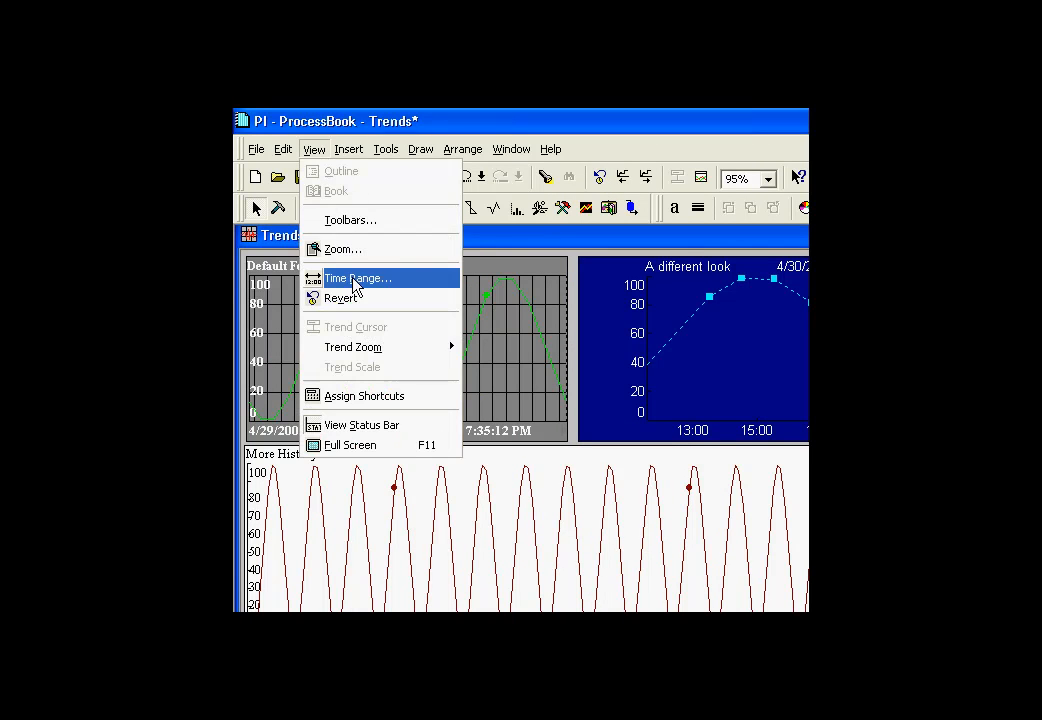
left_click(357, 278)
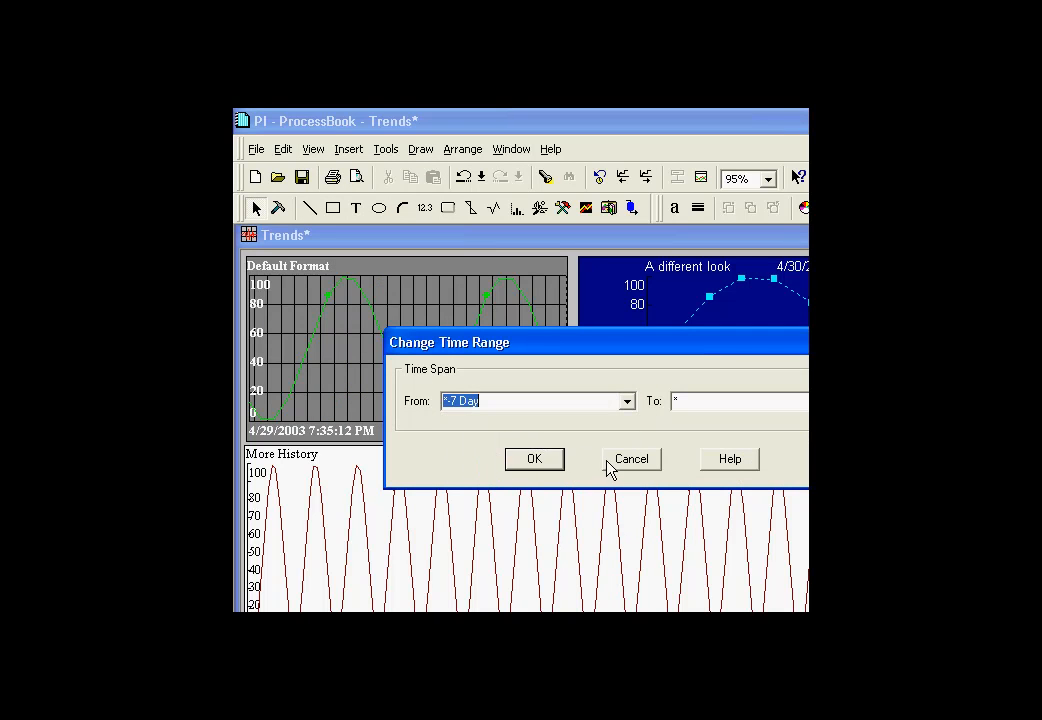
left_click(534, 459)
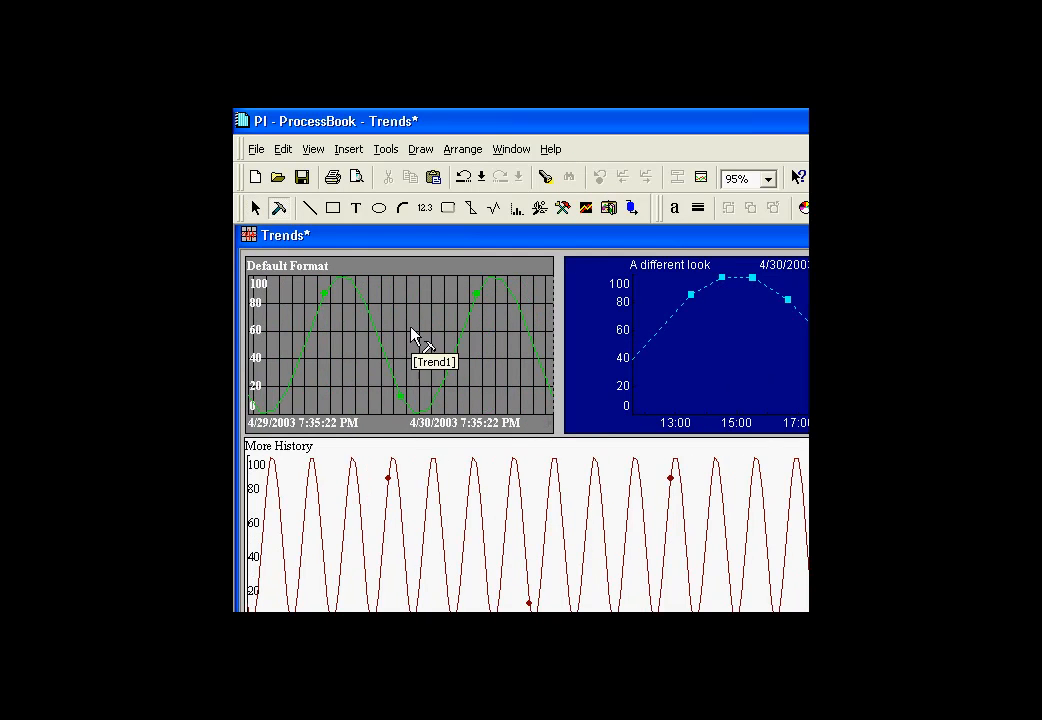
double_click(410, 335)
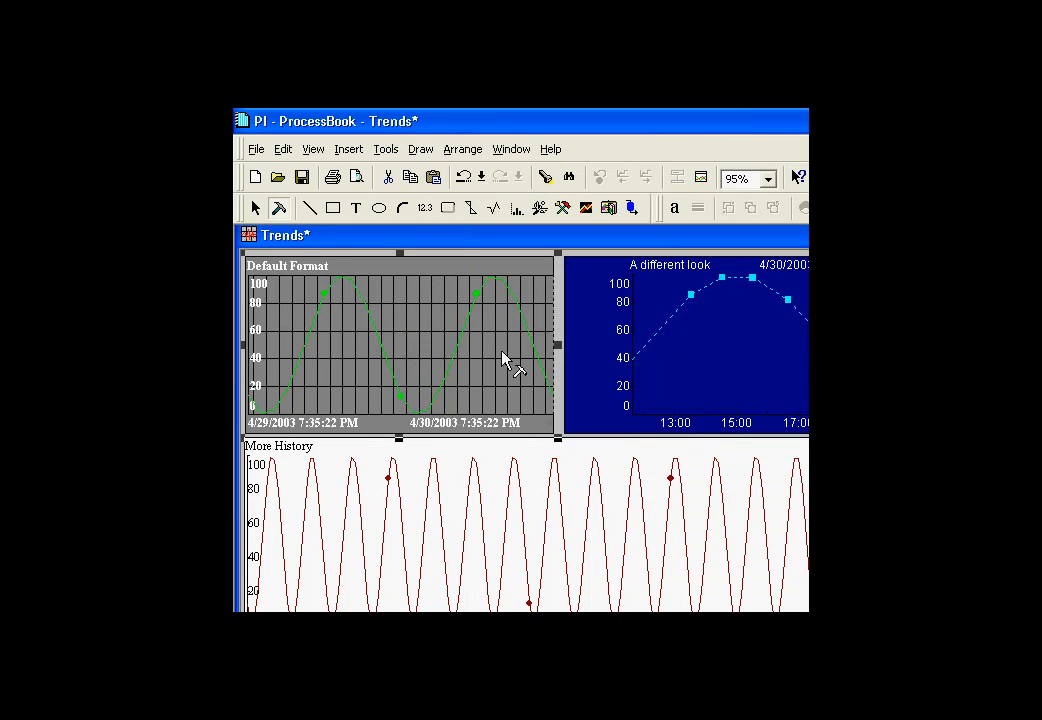
mouse_move(462, 245)
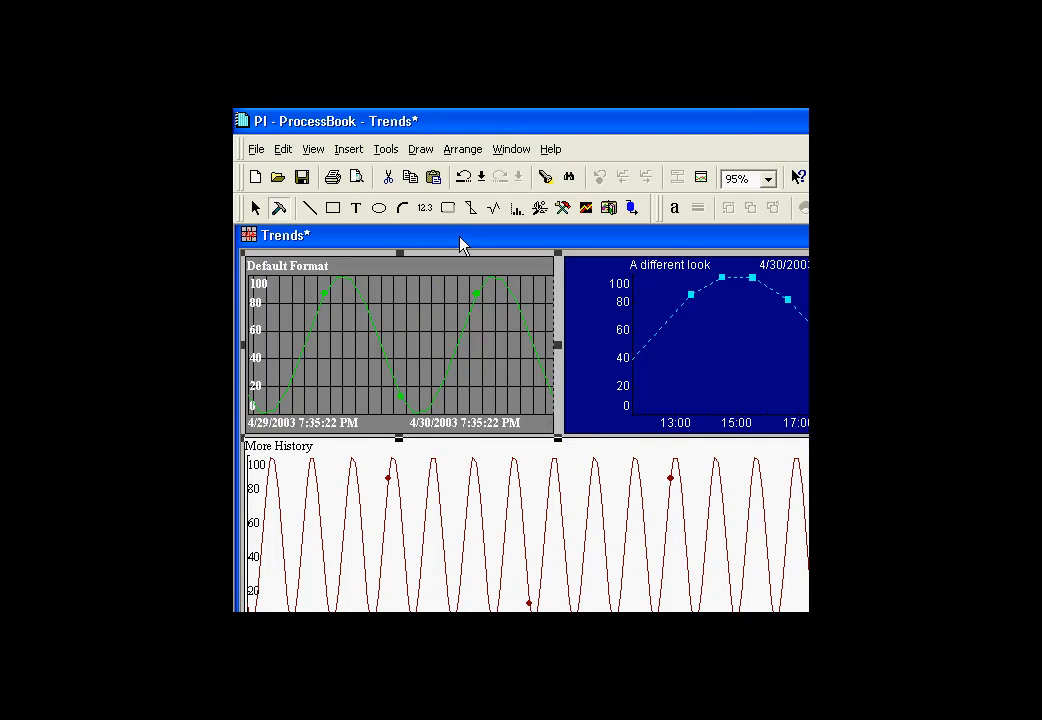